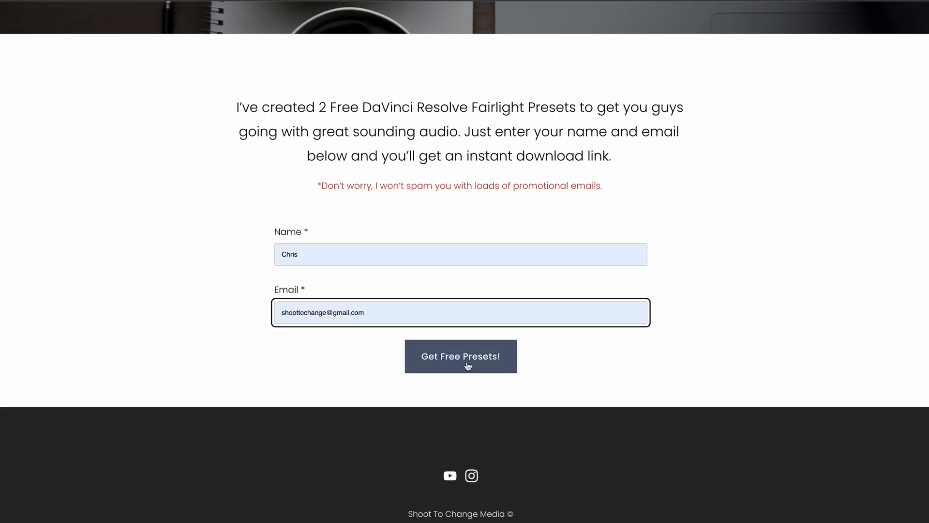
- Submit the preset request form and download the STC free Fairlight presets
{"action": "left_click", "coordinate": [460, 356]}
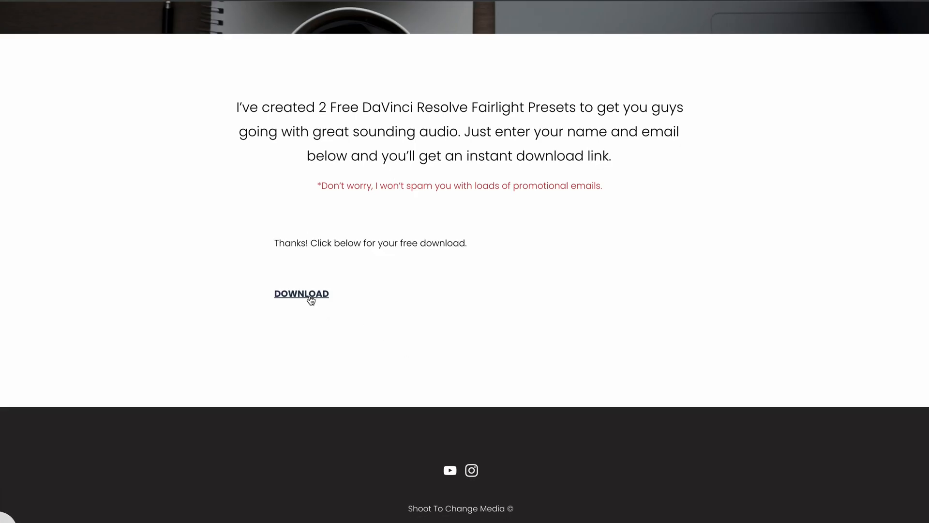
{"action": "left_click", "coordinate": [302, 295]}
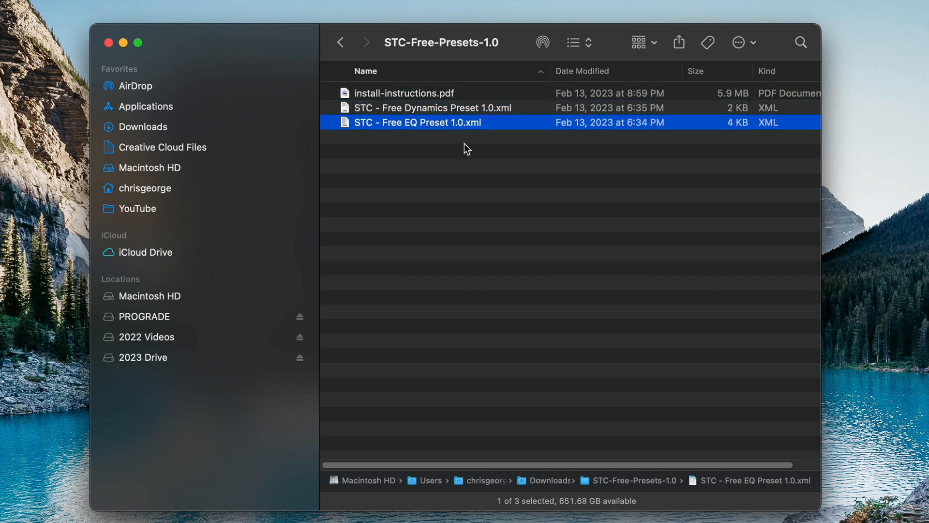
- Show the chrisgeorge home folder in a second Finder tab beside STC-Free-Presets-1.0
{"action": "left_click", "coordinate": [471, 169]}
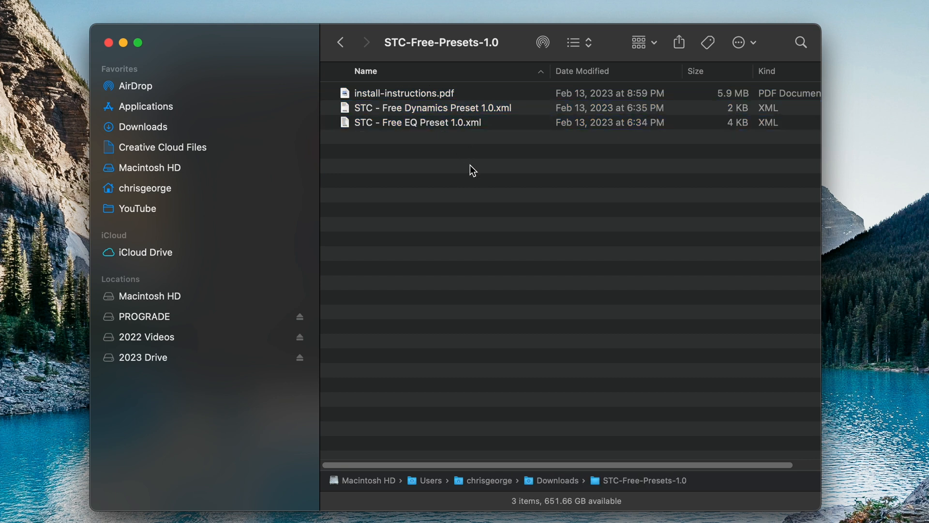
{"action": "left_click", "coordinate": [130, 175]}
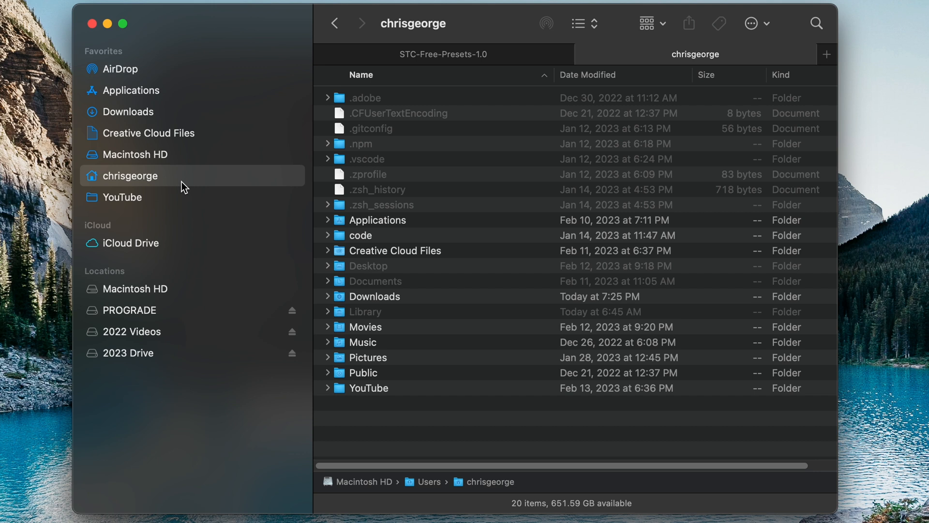
- Reach Library > Preferences > Blackmagic Design > DaVinci Resolve > Fairlight > Presets > EQ for the EQ preset XML
{"action": "double_click", "coordinate": [365, 312]}
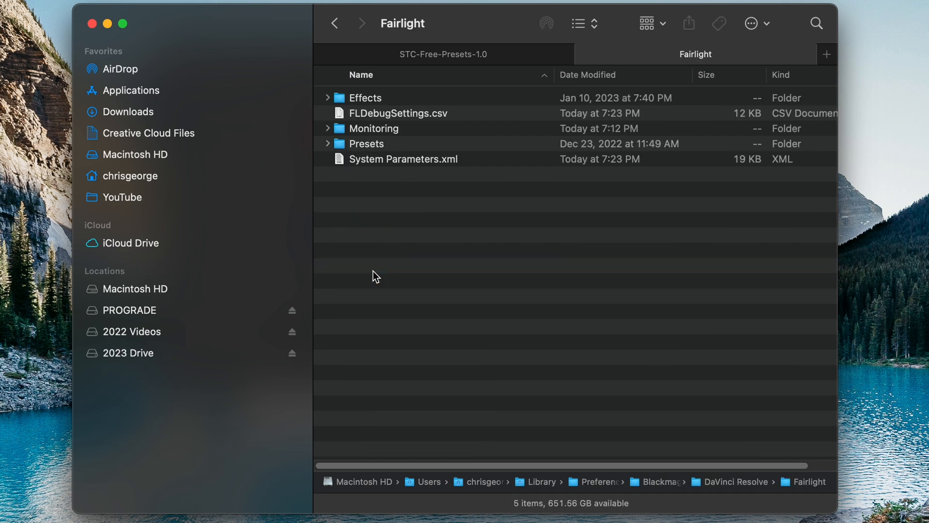
{"action": "double_click", "coordinate": [366, 143]}
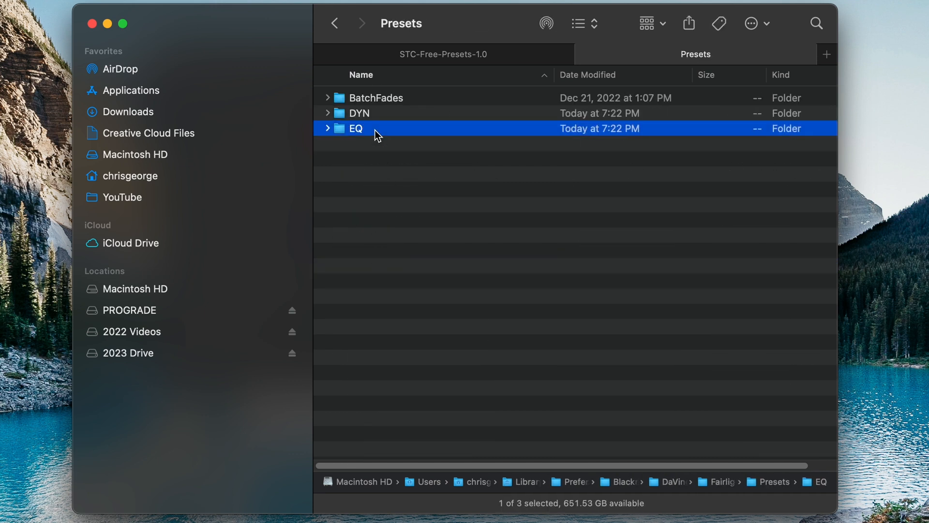
{"action": "double_click", "coordinate": [356, 129]}
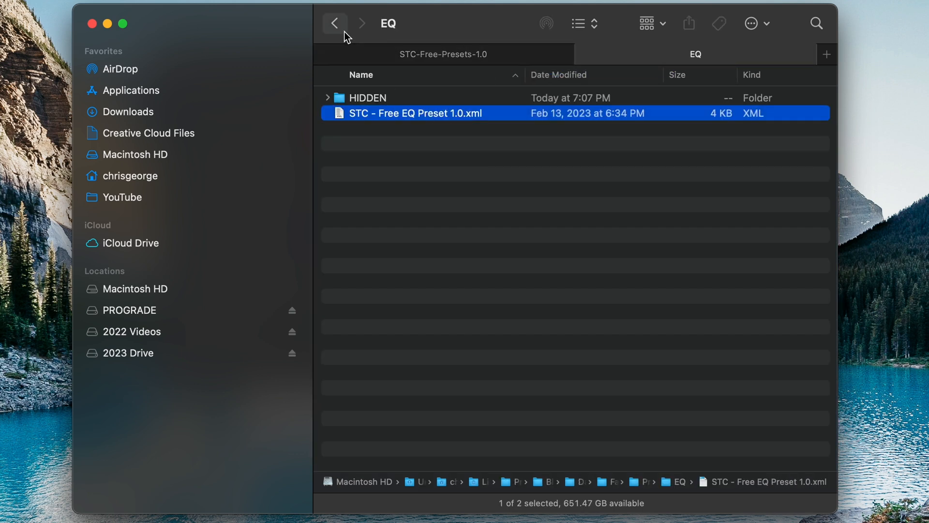
- Return to the Presets folder to place the Dynamics preset XML in DYN
{"action": "left_click", "coordinate": [335, 24]}
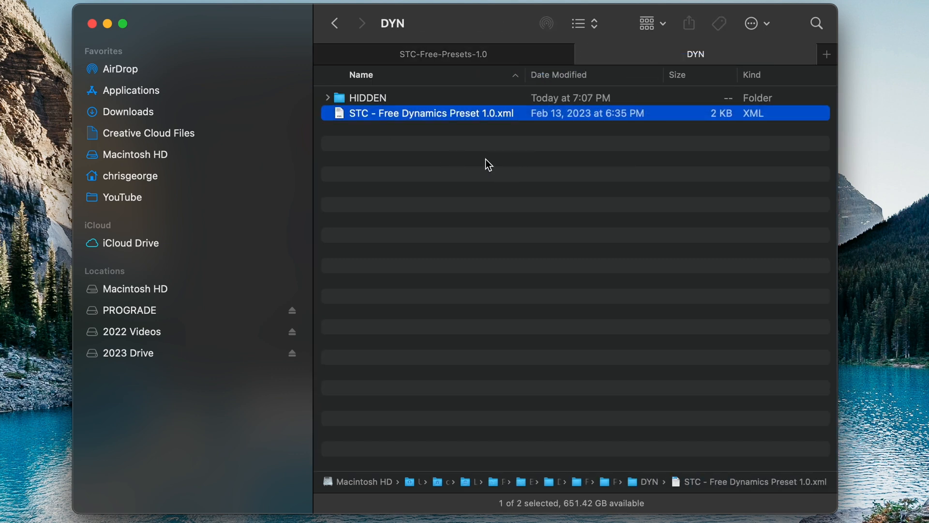
{"action": "mouse_move", "coordinate": [92, 23]}
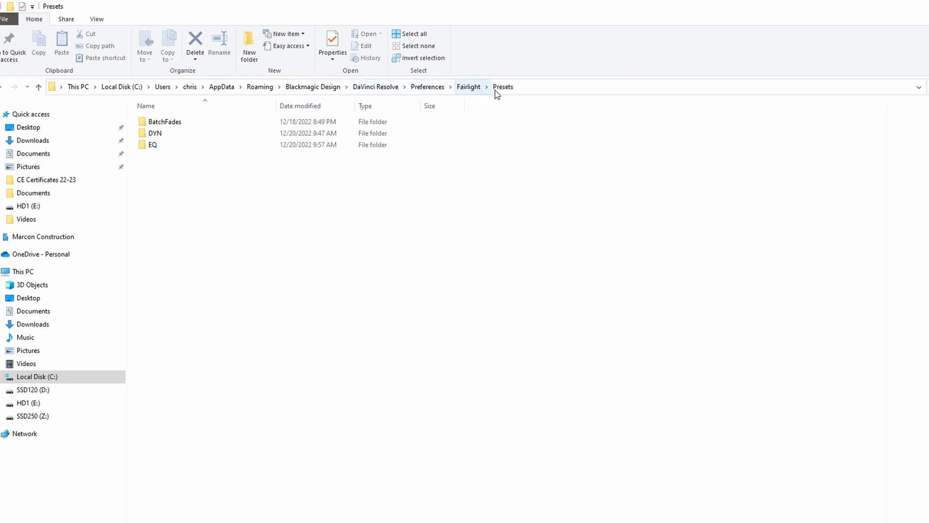
{"action": "left_click", "coordinate": [153, 145]}
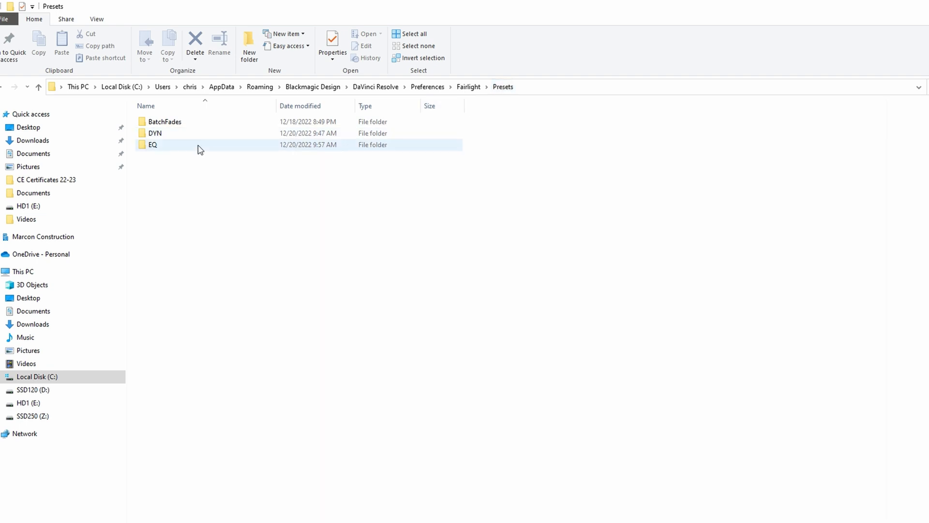
{"action": "left_click", "coordinate": [155, 133]}
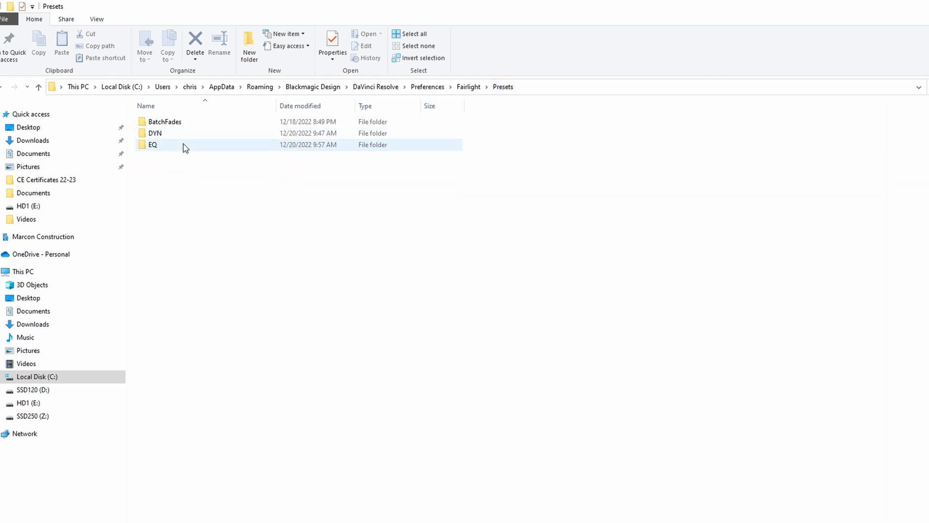
{"action": "left_click", "coordinate": [190, 88]}
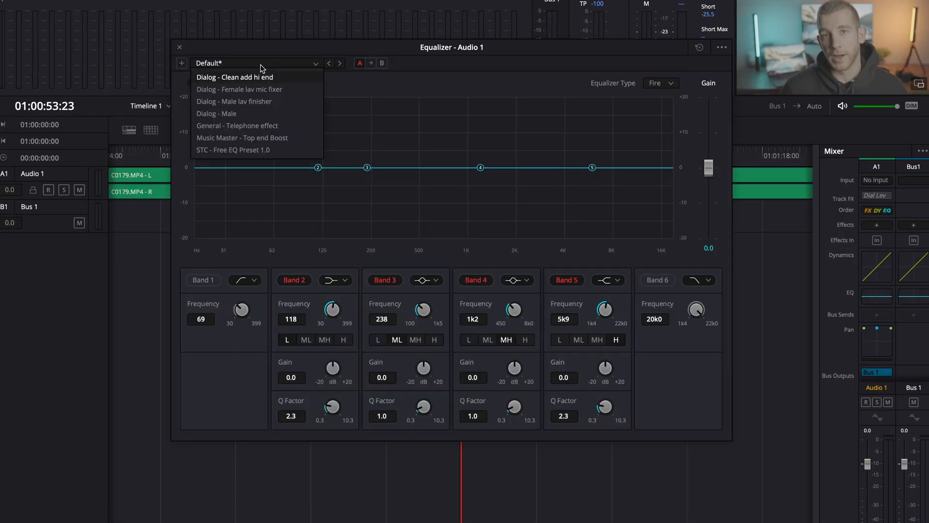
{"action": "mouse_move", "coordinate": [245, 149]}
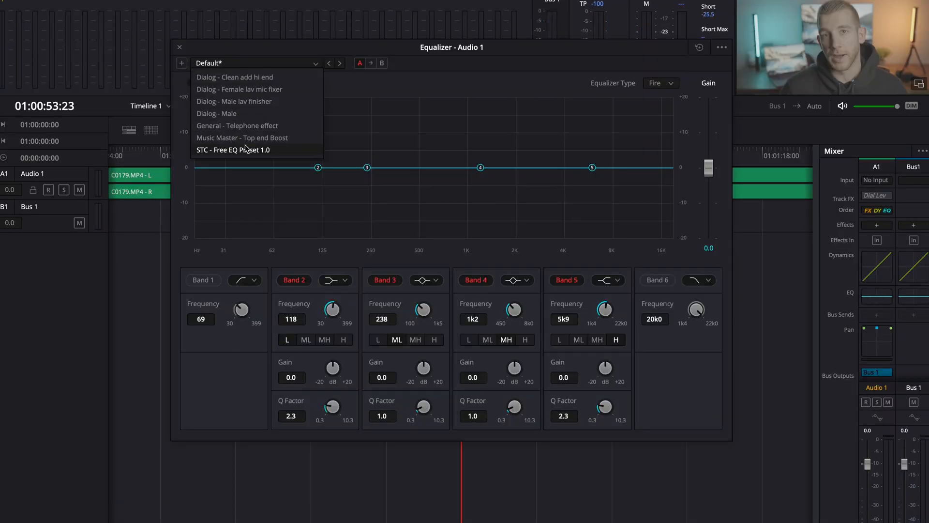
- Apply STC - Free EQ Preset 1.0 to the Audio 1 equalizer and close the window
{"action": "left_click", "coordinate": [233, 149]}
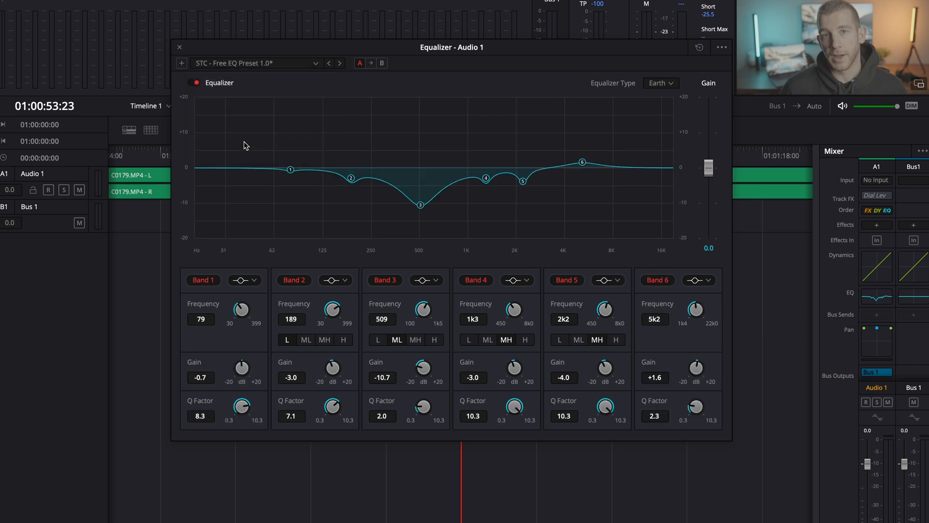
{"action": "left_click", "coordinate": [180, 48]}
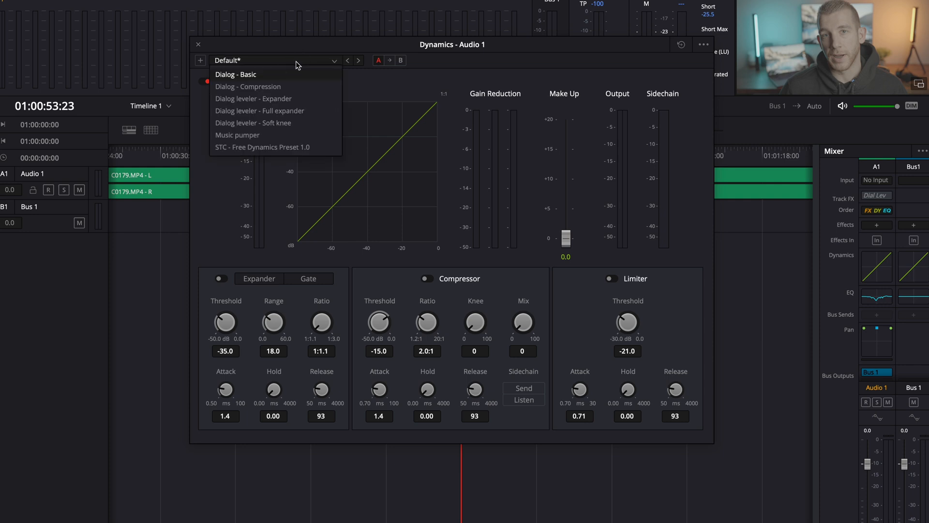
- Apply STC - Free Dynamics Preset 1.0 to Audio 1 and raise its make-up gain to 17.7
{"action": "left_click", "coordinate": [261, 148]}
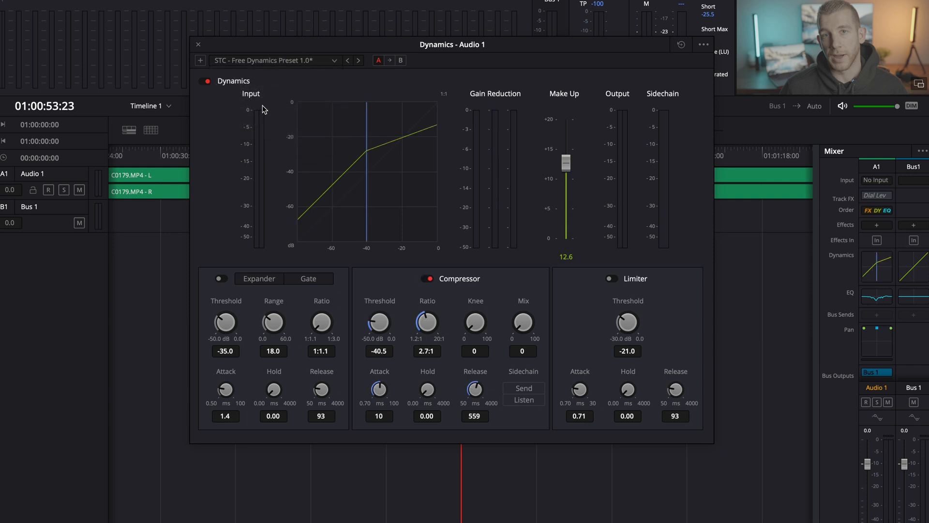
{"action": "left_click", "coordinate": [200, 44]}
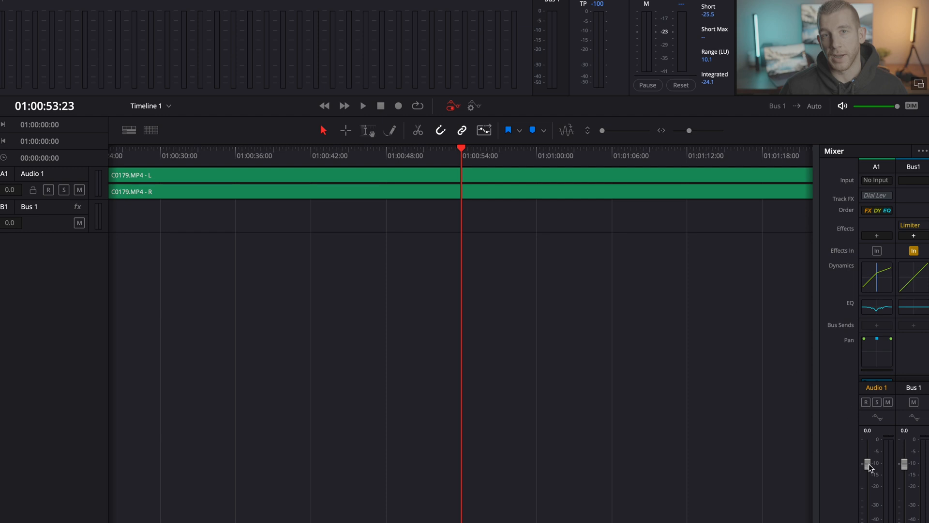
{"action": "left_click", "coordinate": [877, 275]}
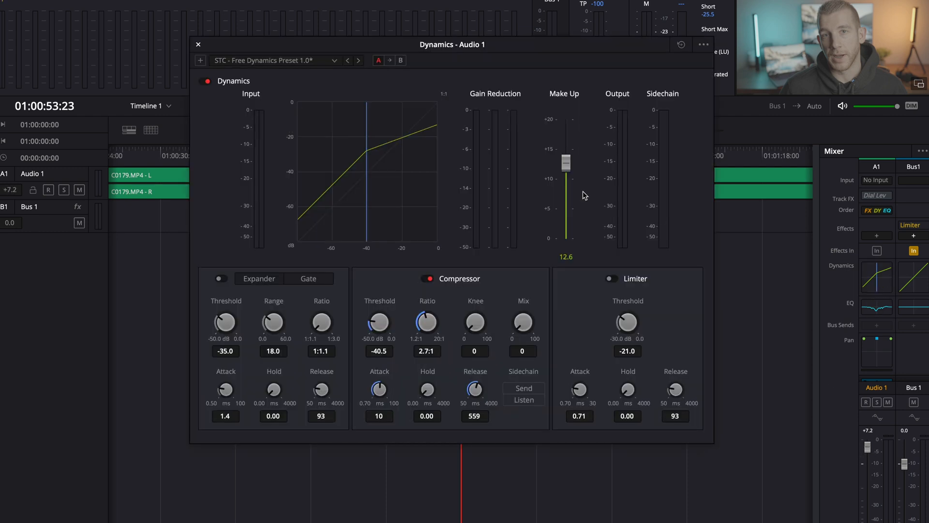
{"action": "left_click_drag", "start_coordinate": [566, 162], "coordinate": [566, 133]}
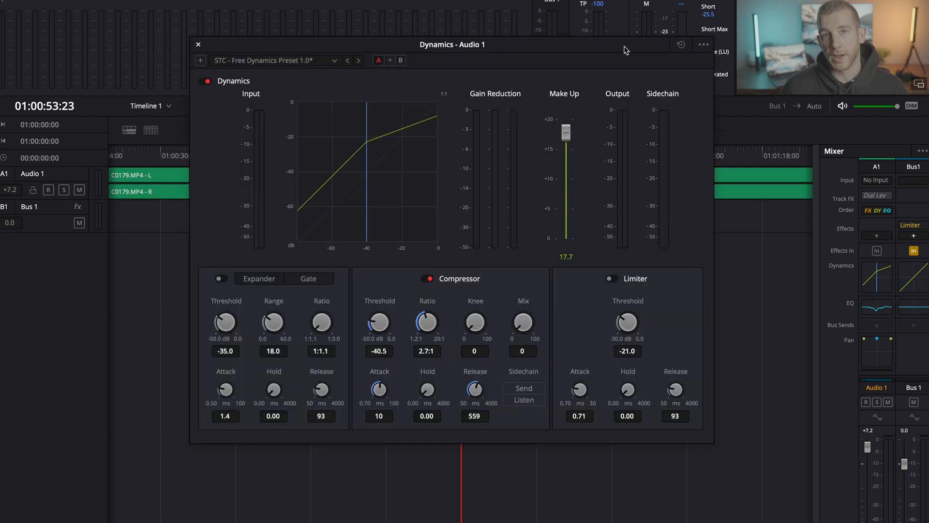